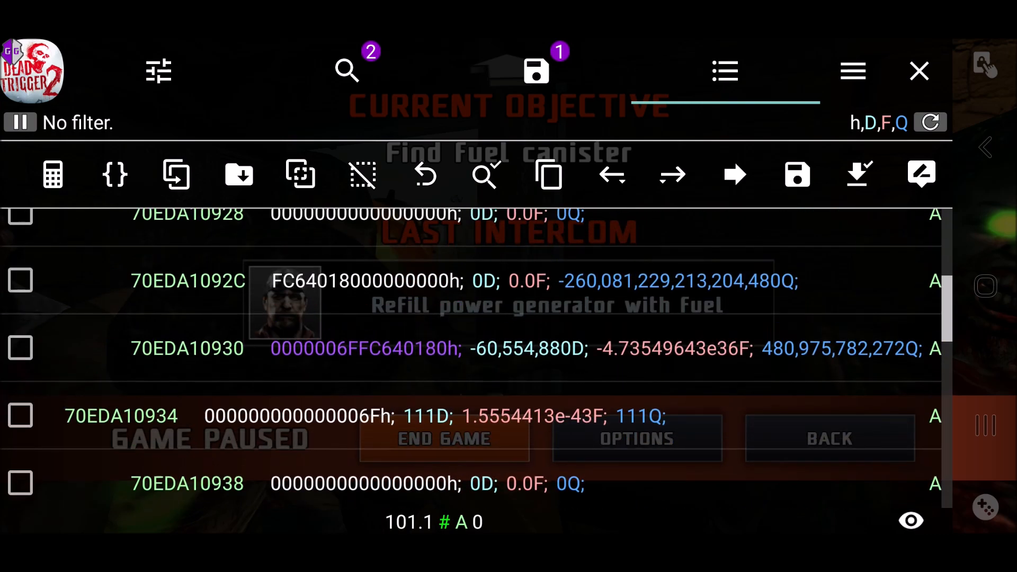
Open the Value format dialog from the h,D,F,Q indicator with Qword ticked
scroll("down", 3)
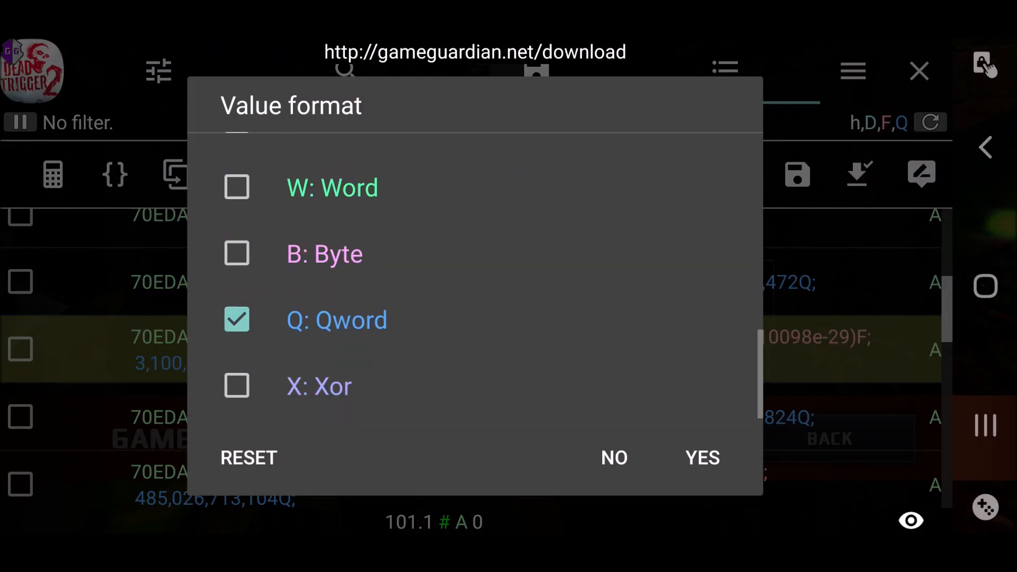
left_click(701, 458)
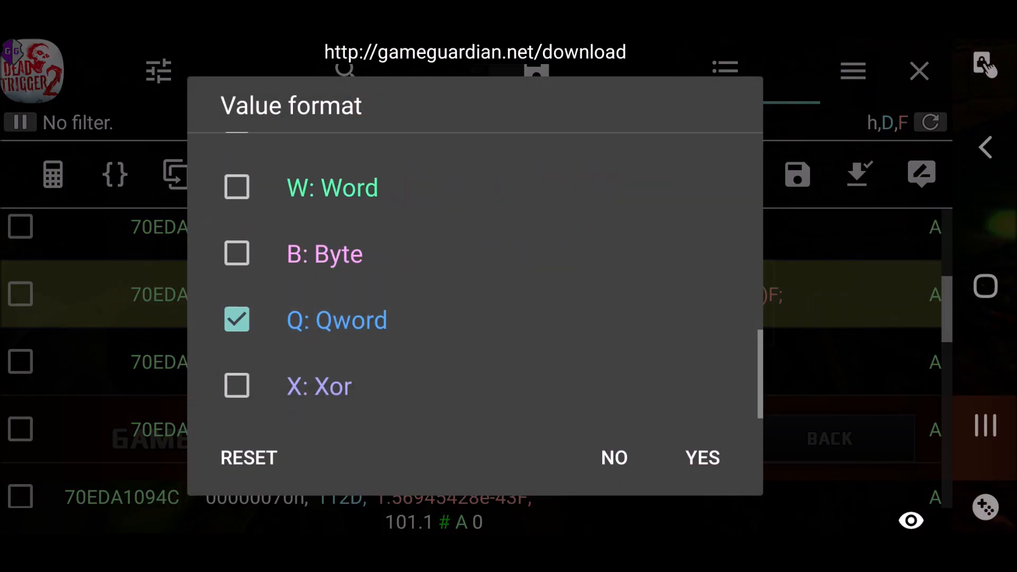
Confirm the hex, Dword, Float, Qword formats and open the context menu of pointer row 70EDA10948
left_click(702, 458)
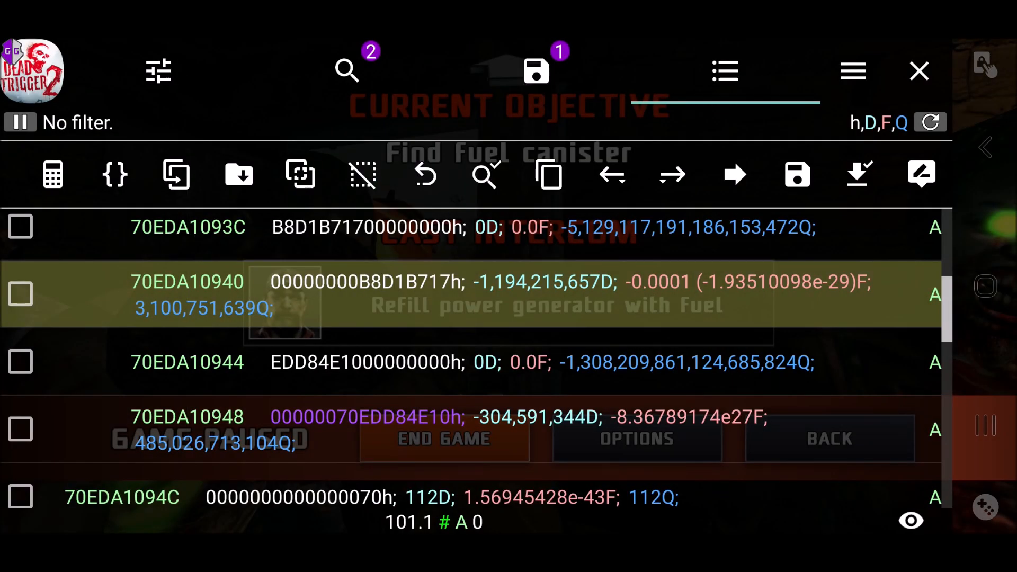
left_click(20, 429)
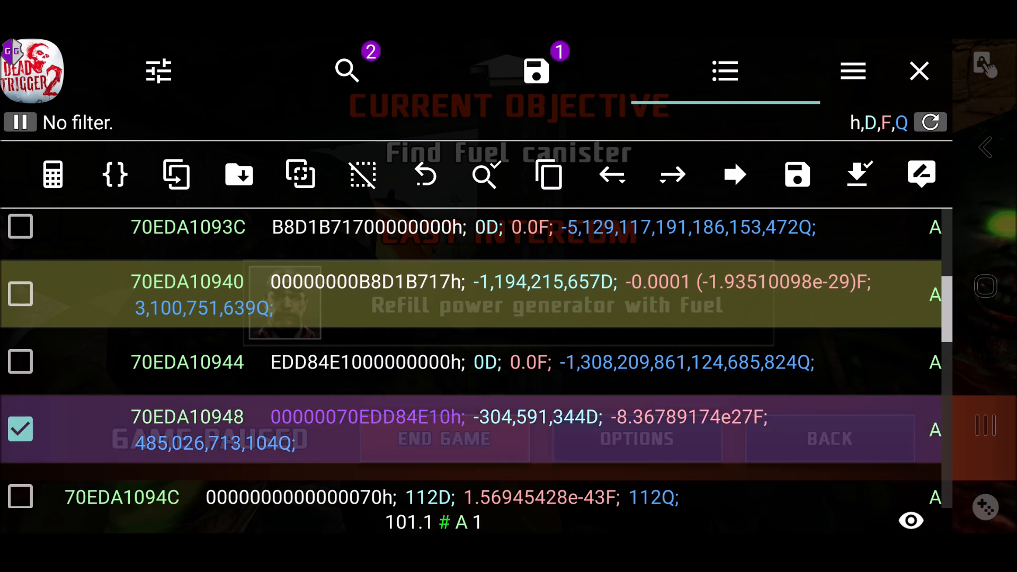
left_click(20, 429)
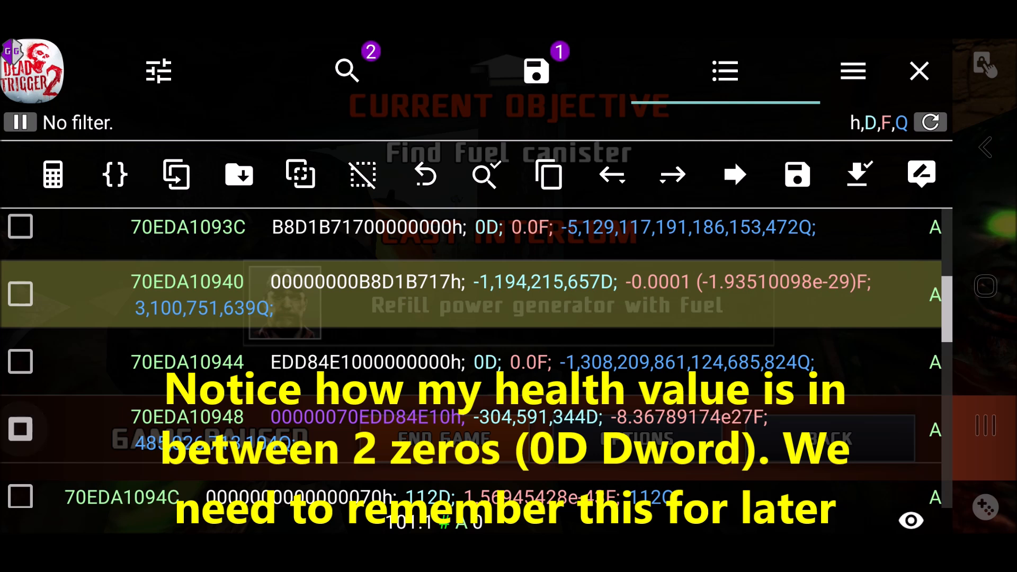
left_click(19, 429)
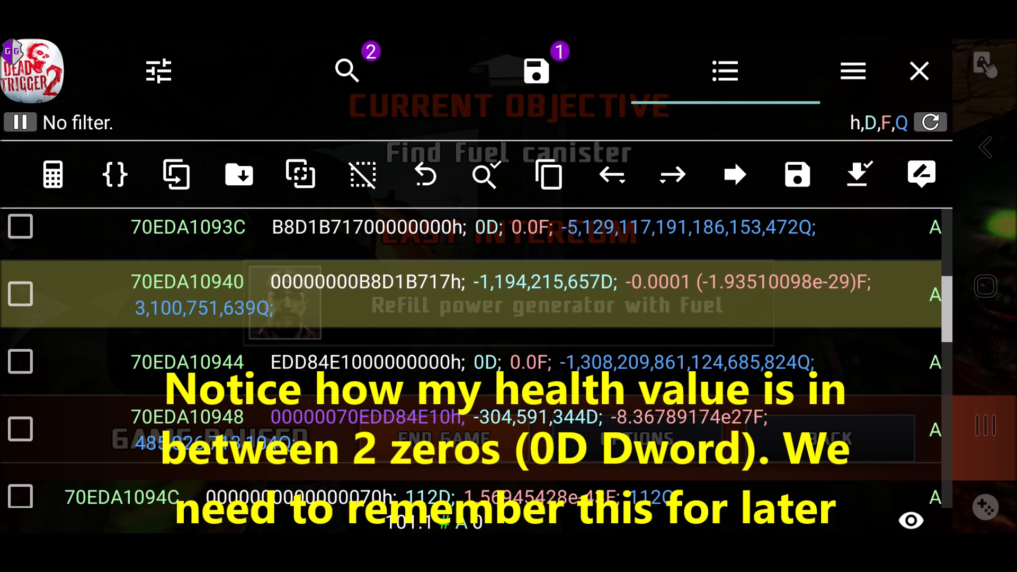
scroll("down", 3)
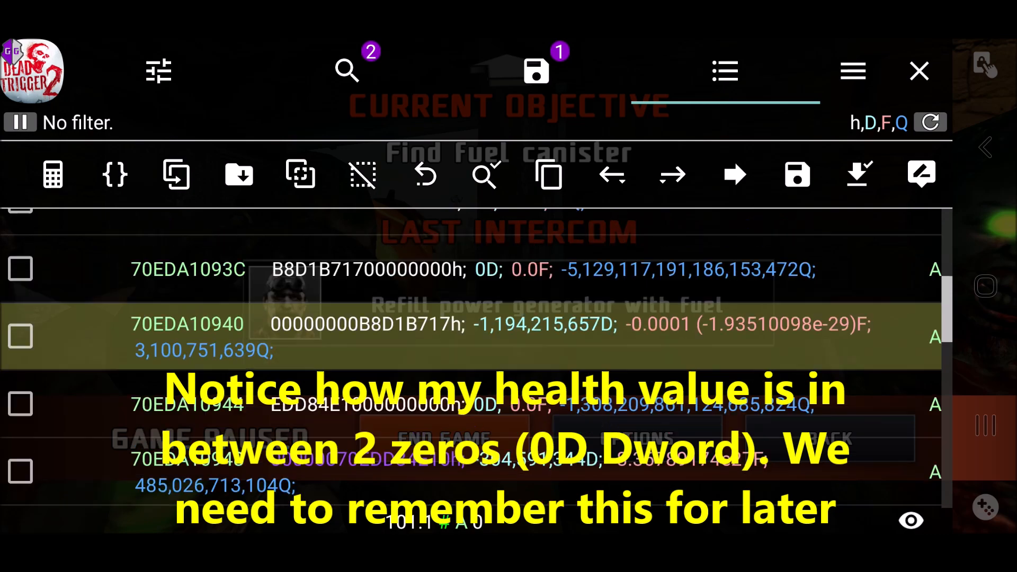
scroll("down", 3)
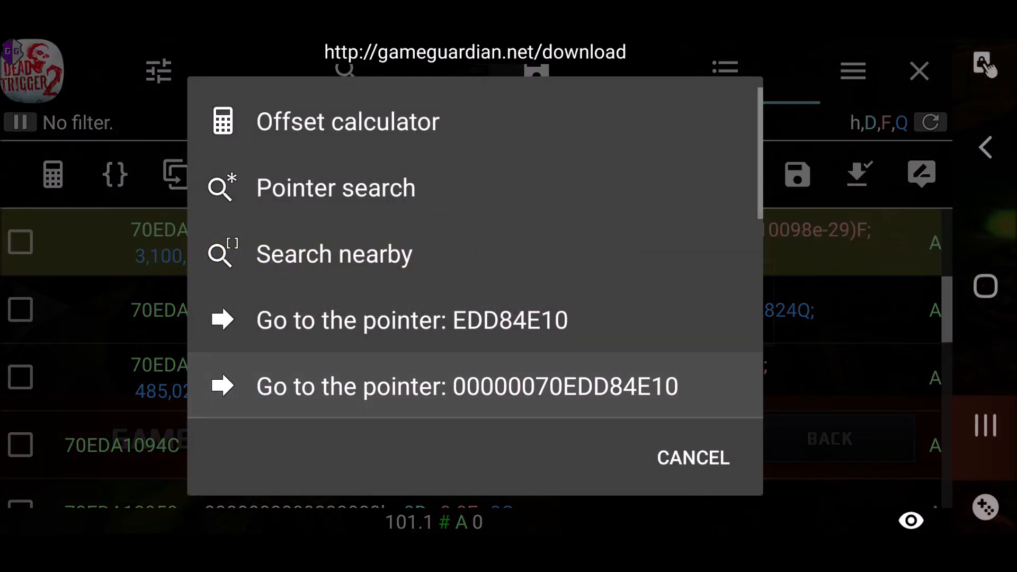
Go to the pointer target 00000070EDD84E10 and mark rows 70EDD84DF8 to 70EDD84E04
left_click(467, 385)
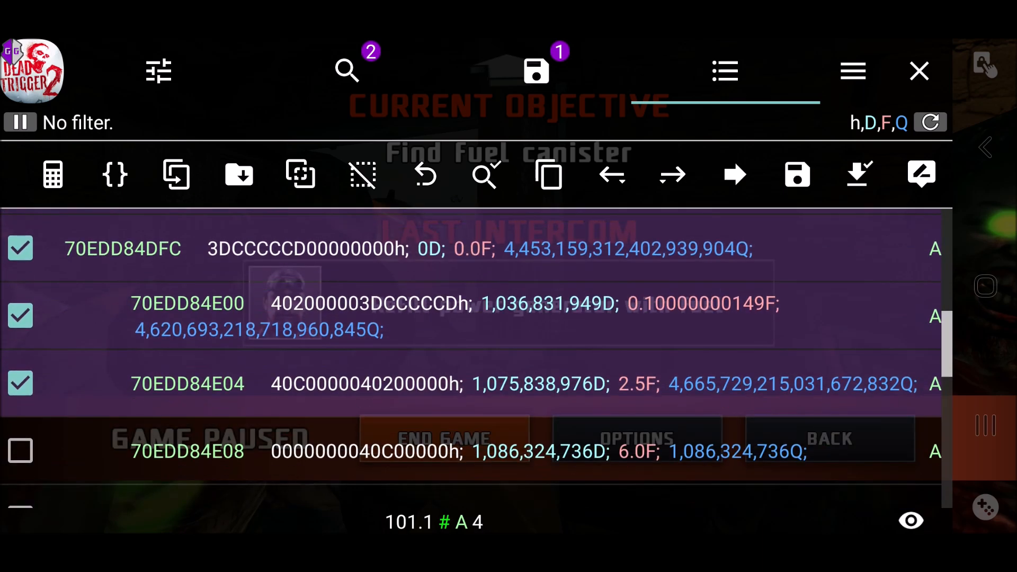
Leave 70EDD84E08 unmarked after checking neighbours and save the marked rows to the saved list
left_click(20, 452)
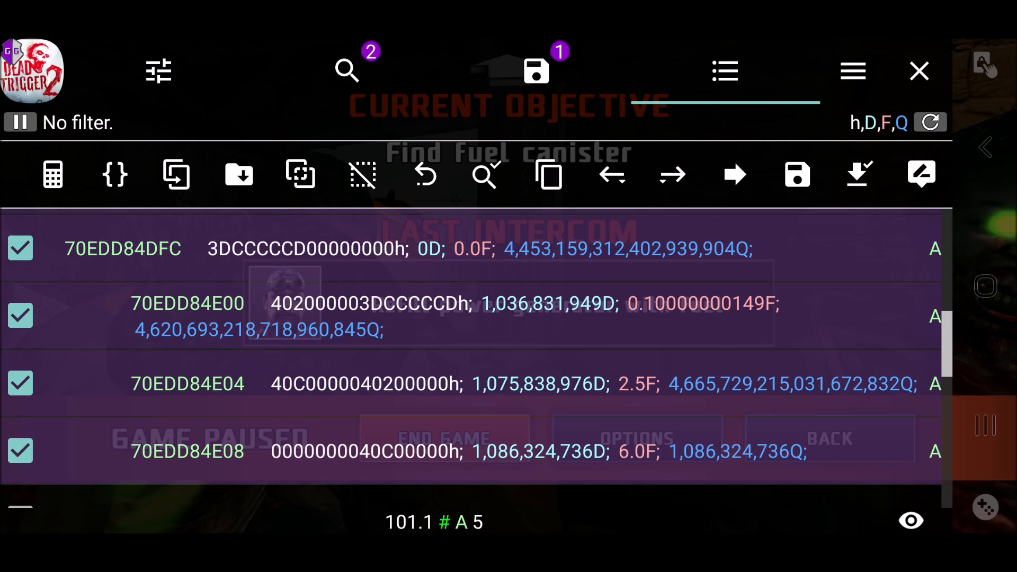
scroll("down", 3)
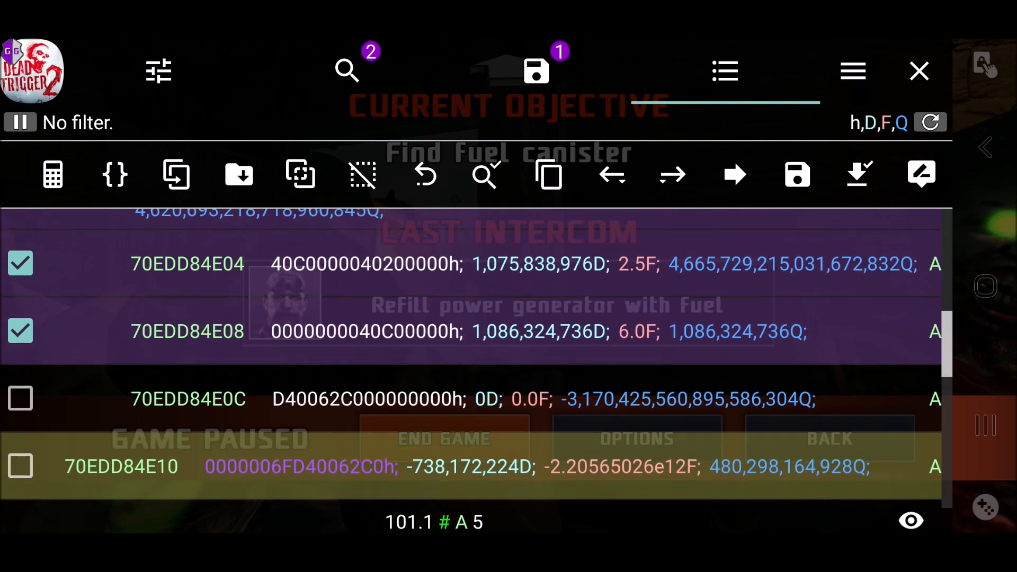
scroll("down", 3)
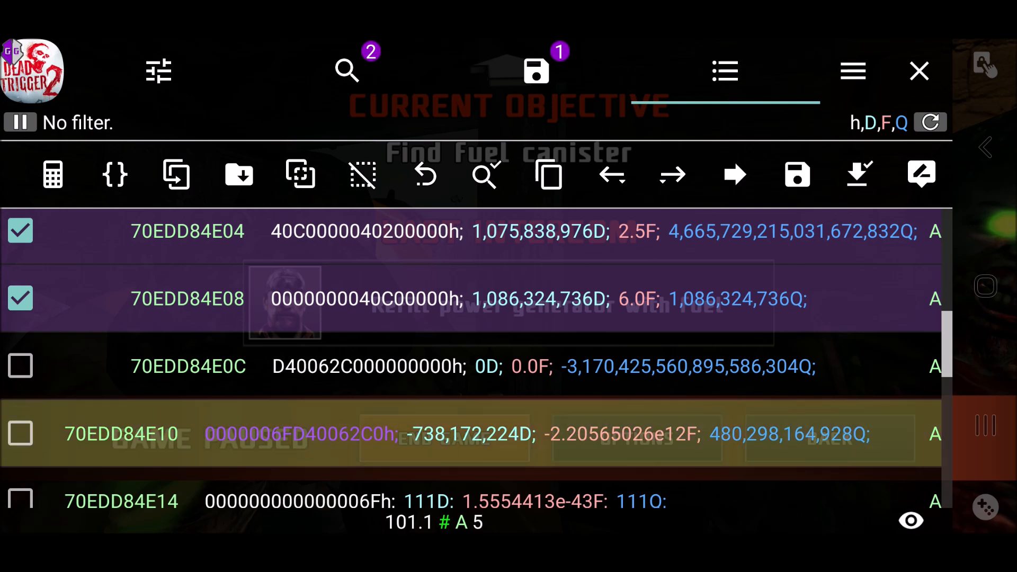
left_click(20, 299)
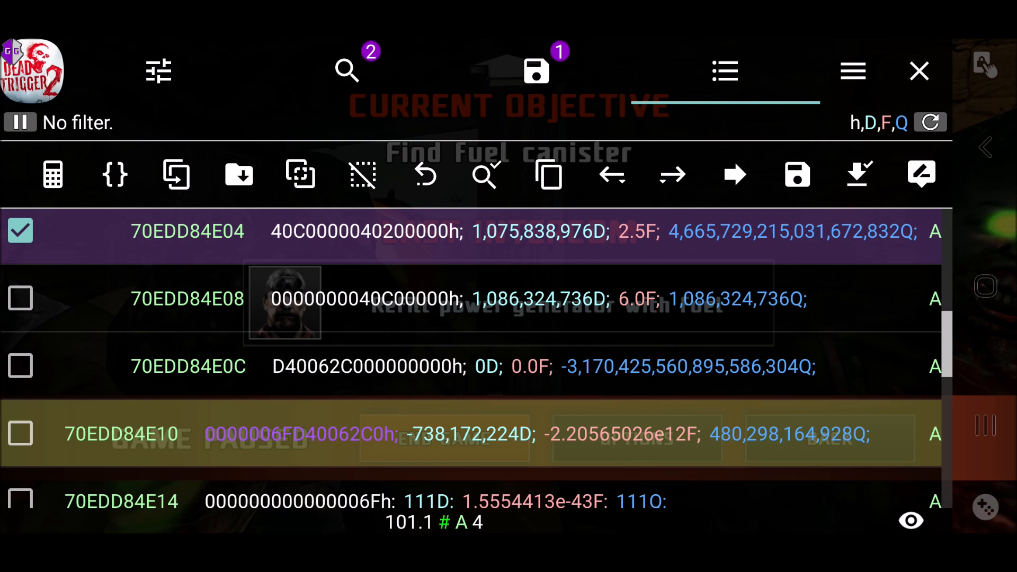
left_click(20, 298)
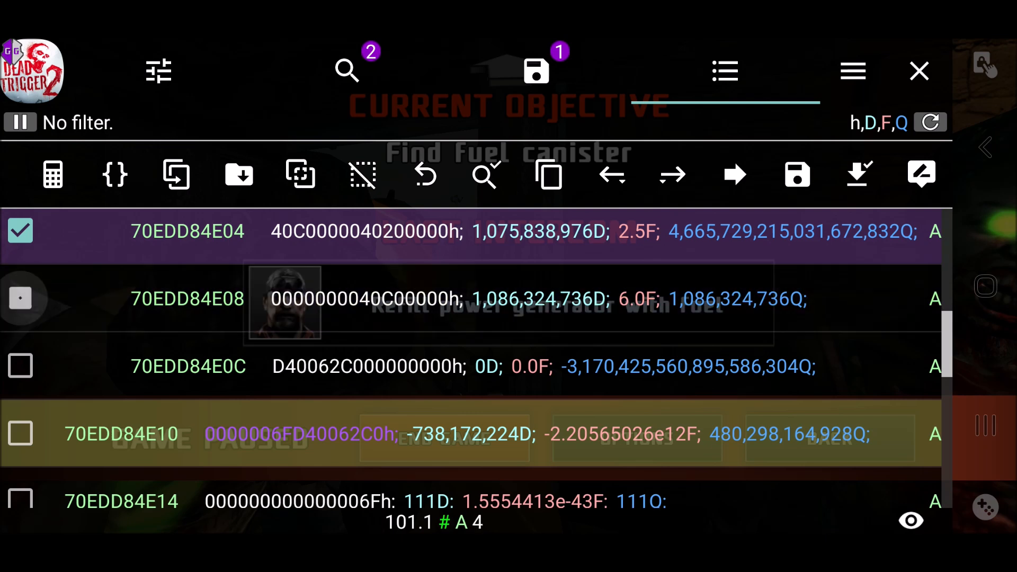
left_click(20, 298)
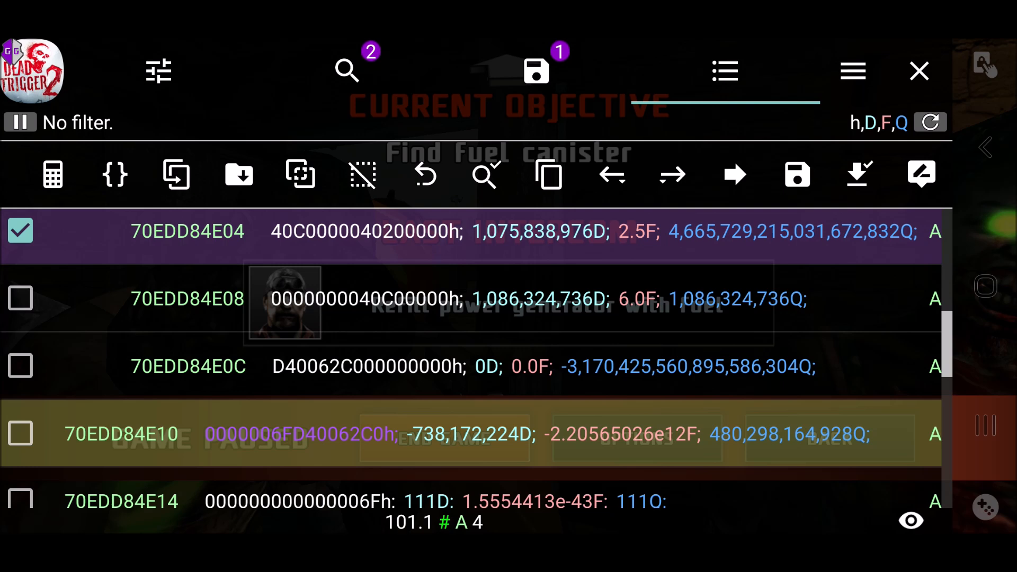
left_click(20, 298)
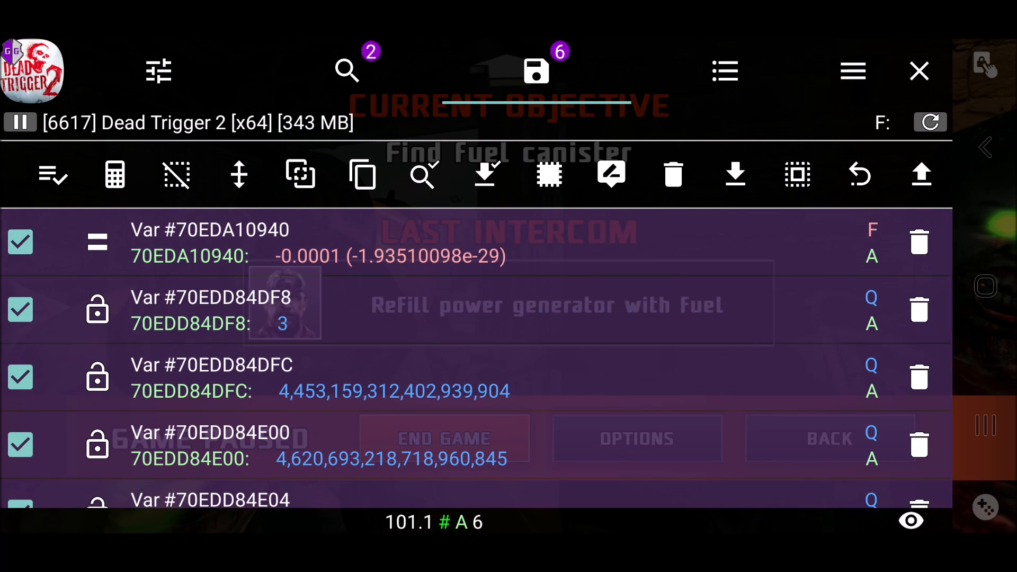
Unmark the Float entry Var #70EDA10940 so only the five Qword entries stay selected
left_click(20, 241)
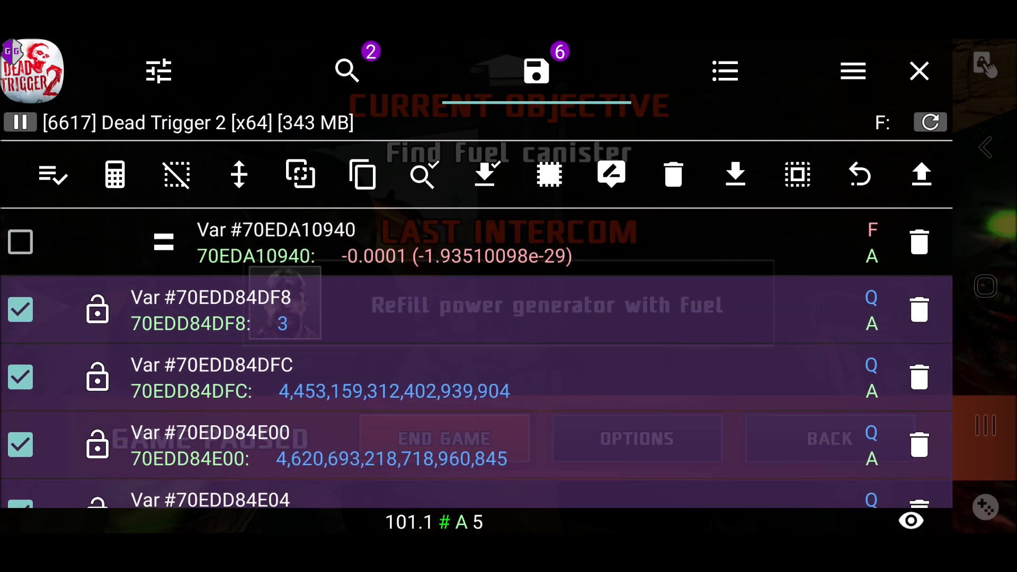
left_click(20, 242)
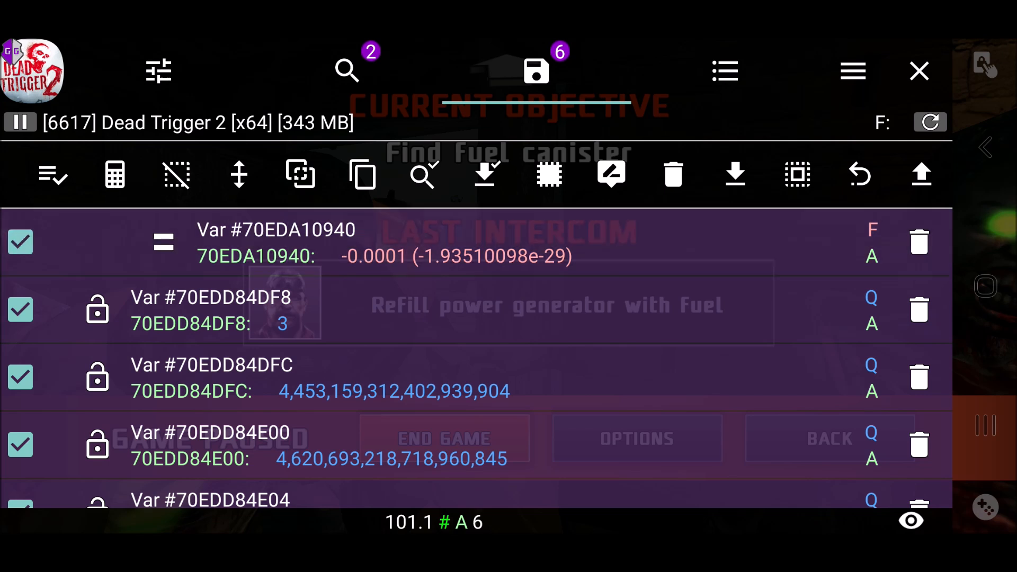
left_click(20, 242)
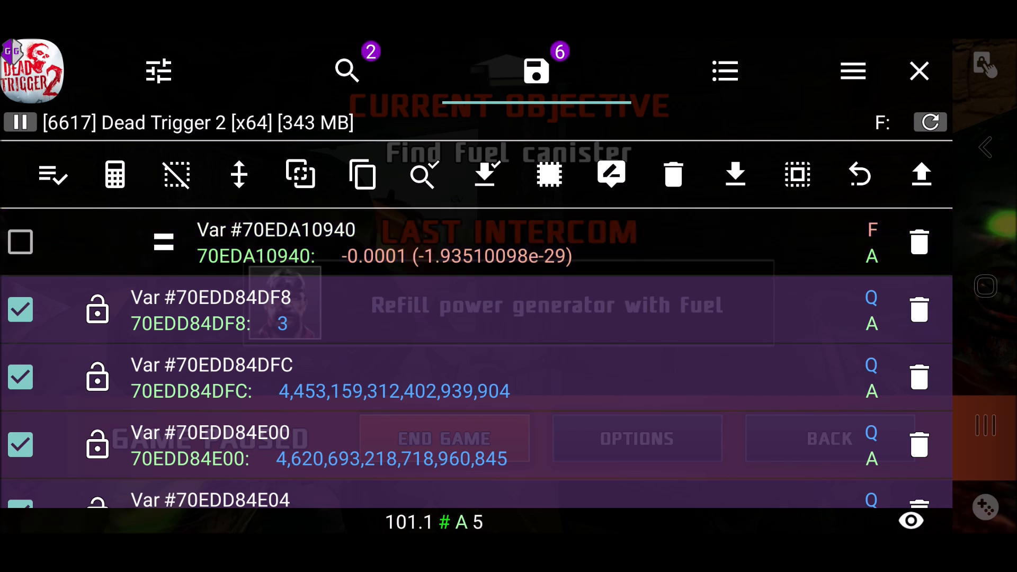
left_click(362, 175)
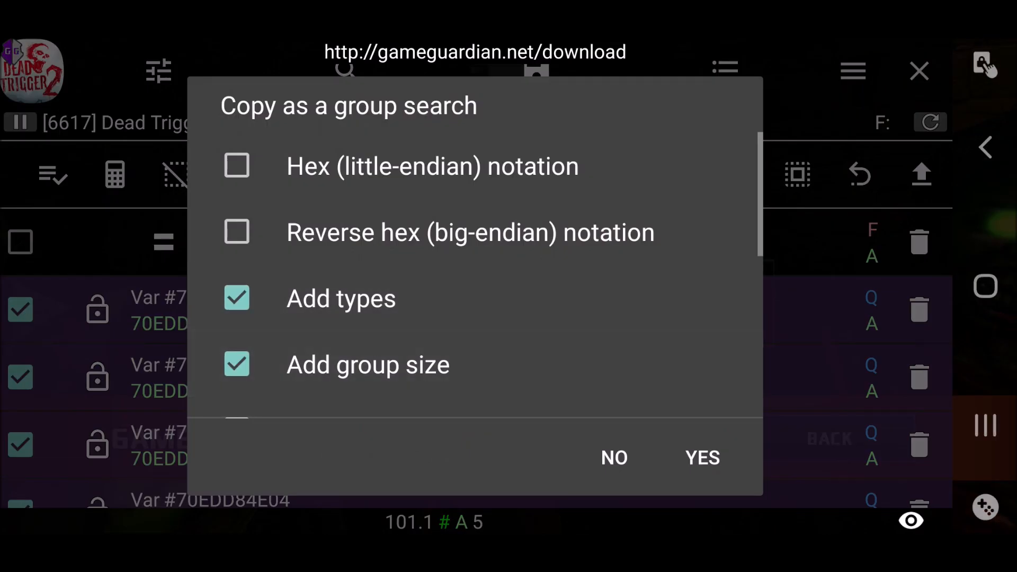
Copy the five Qword values as a group search string with types and group size 17
left_click(702, 457)
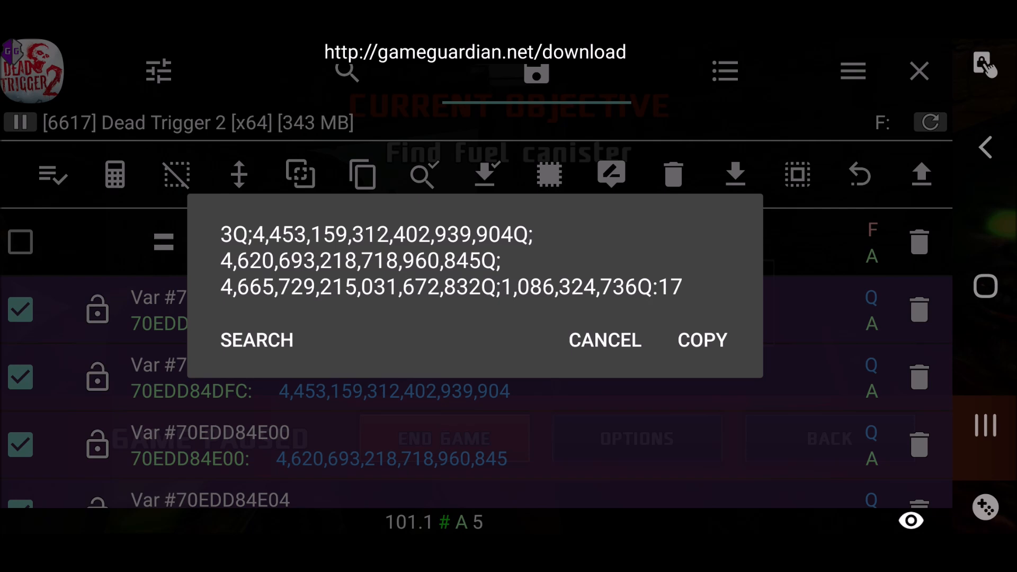
left_click(701, 339)
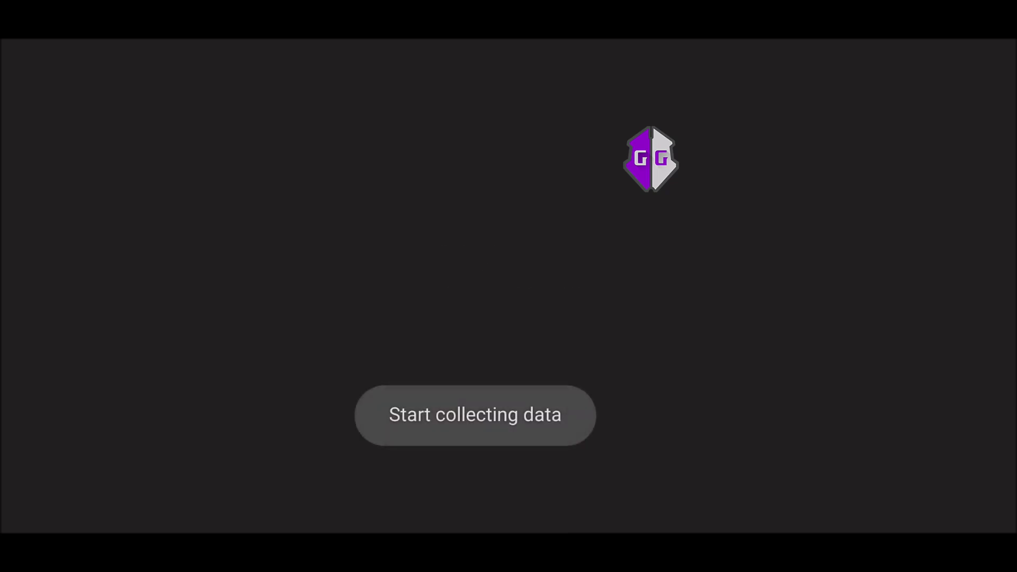
Restart Dead Trigger 2 into a paused mission and attach GameGuardian to the new process
left_click(474, 414)
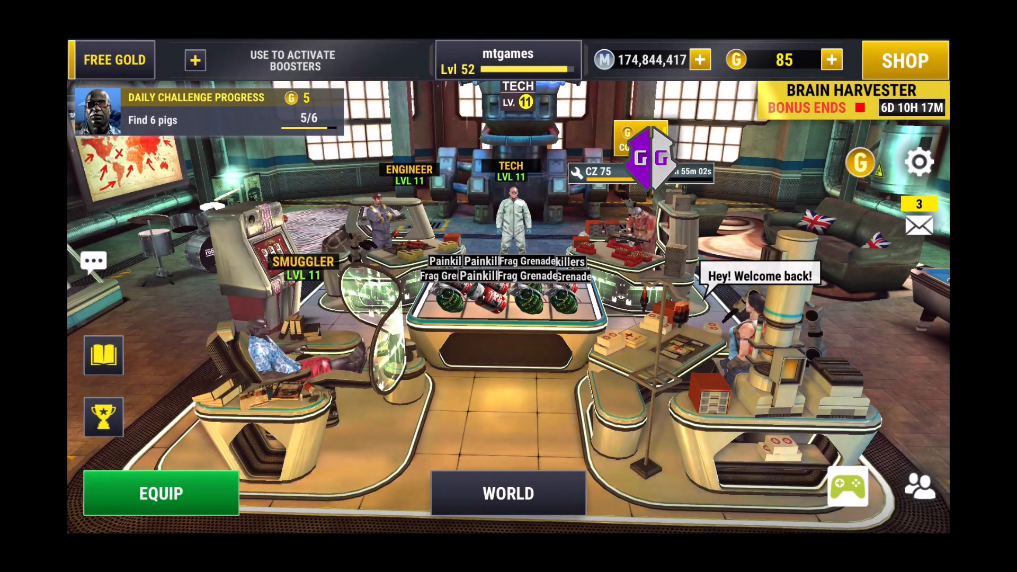
left_click(509, 494)
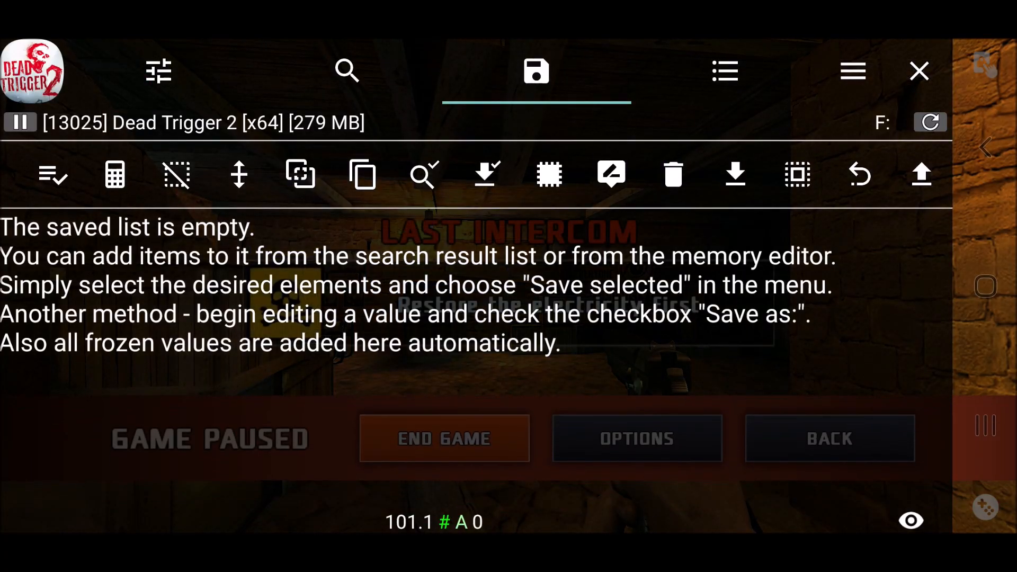
Run a new Qword ordered group search of the pasted string in all memory, finding 10 results
left_click(347, 71)
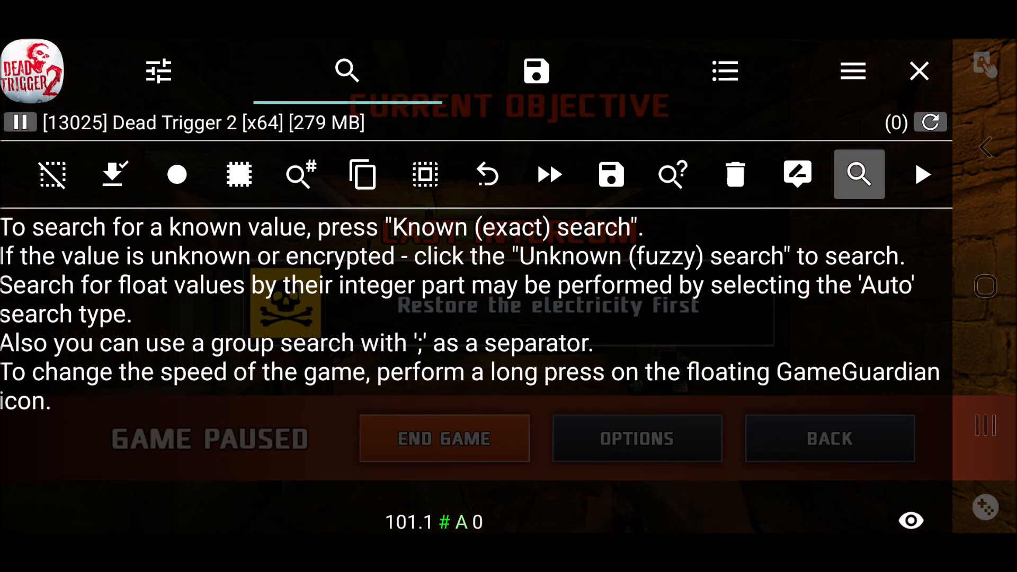
left_click(858, 173)
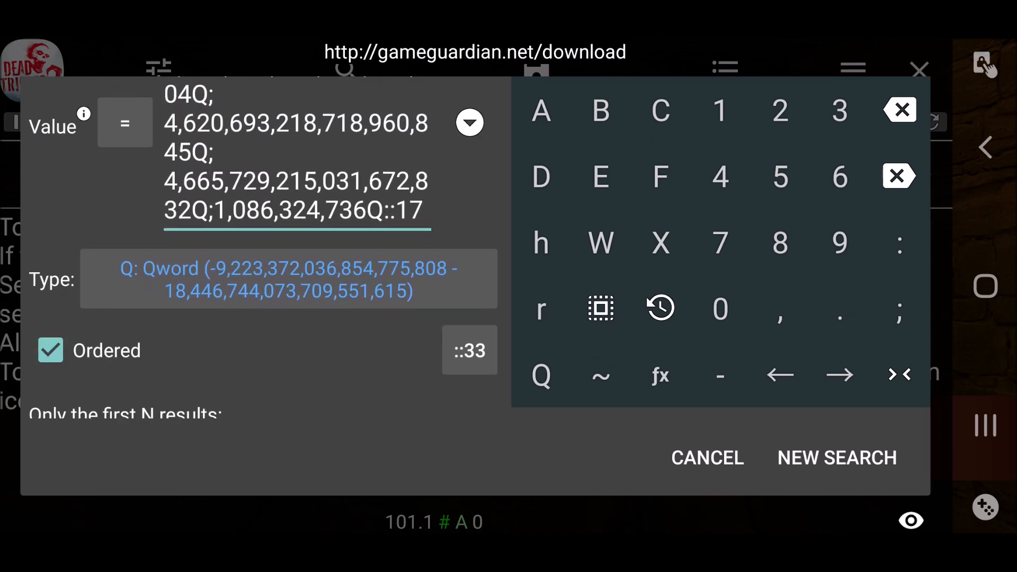
left_click(836, 458)
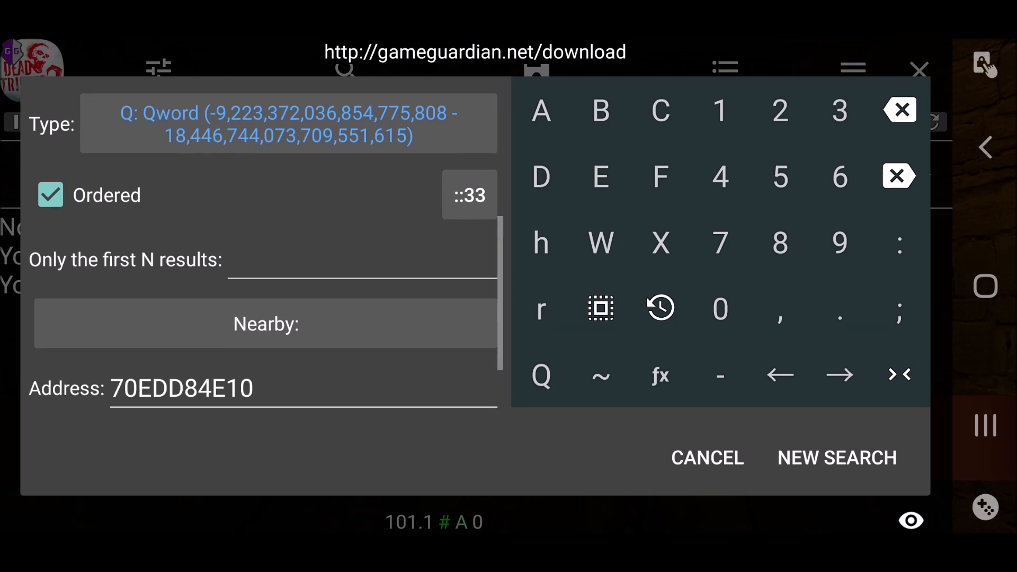
scroll("down", 3)
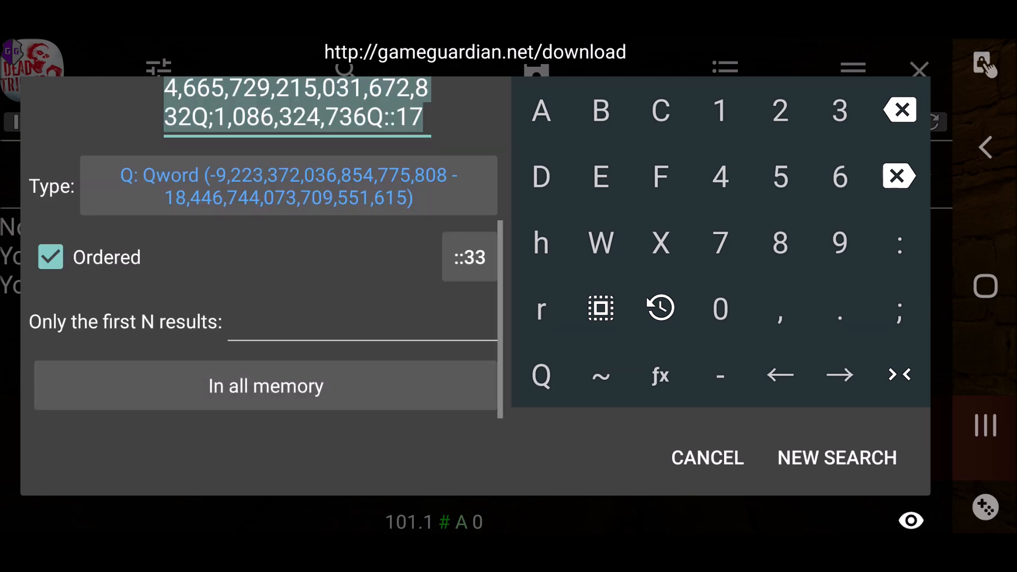
left_click(837, 458)
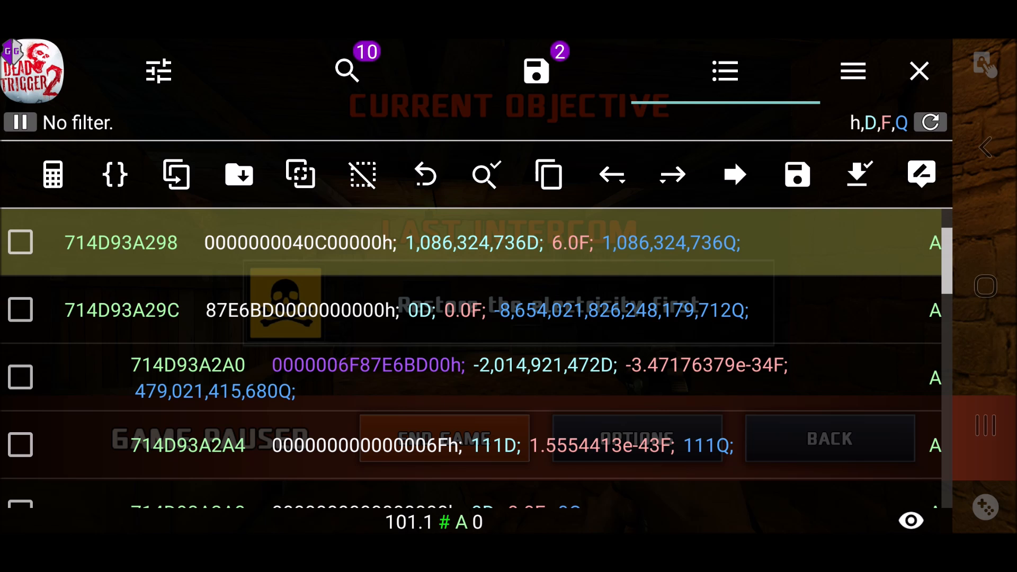
Pointer-search address 714D93A2A0 and view the single result near 714D38B348 in memory
left_click(20, 377)
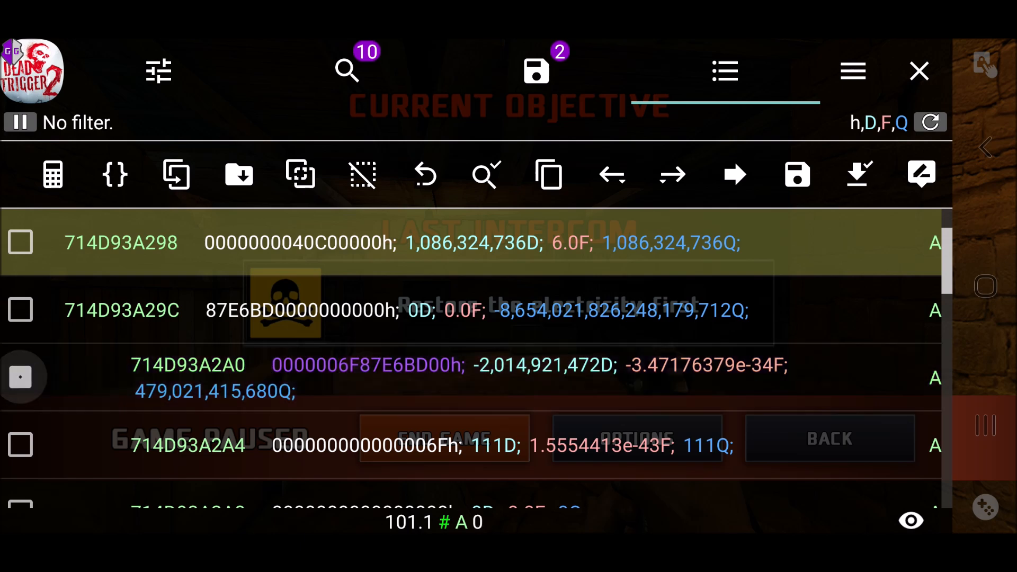
left_click(20, 243)
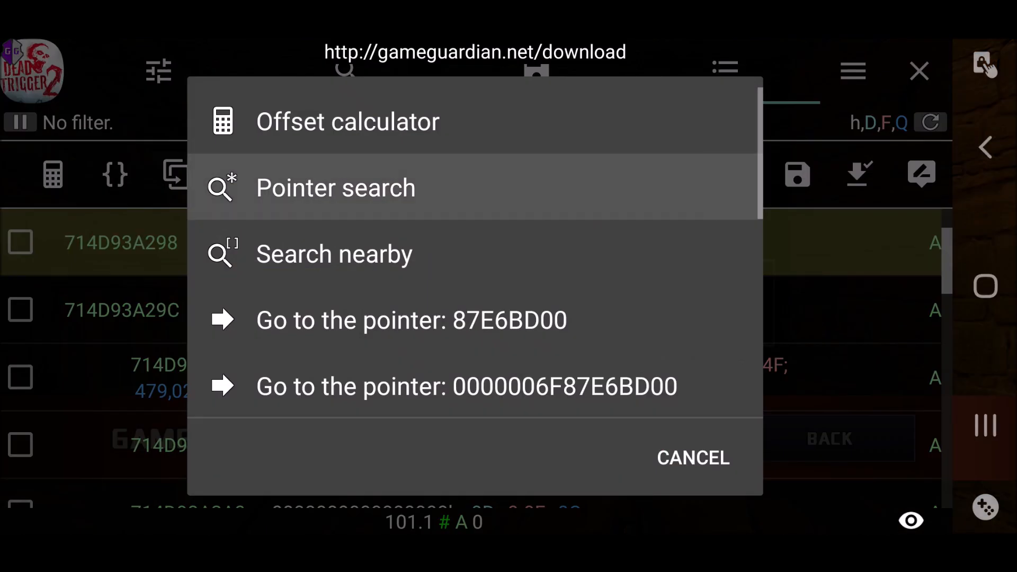
left_click(335, 187)
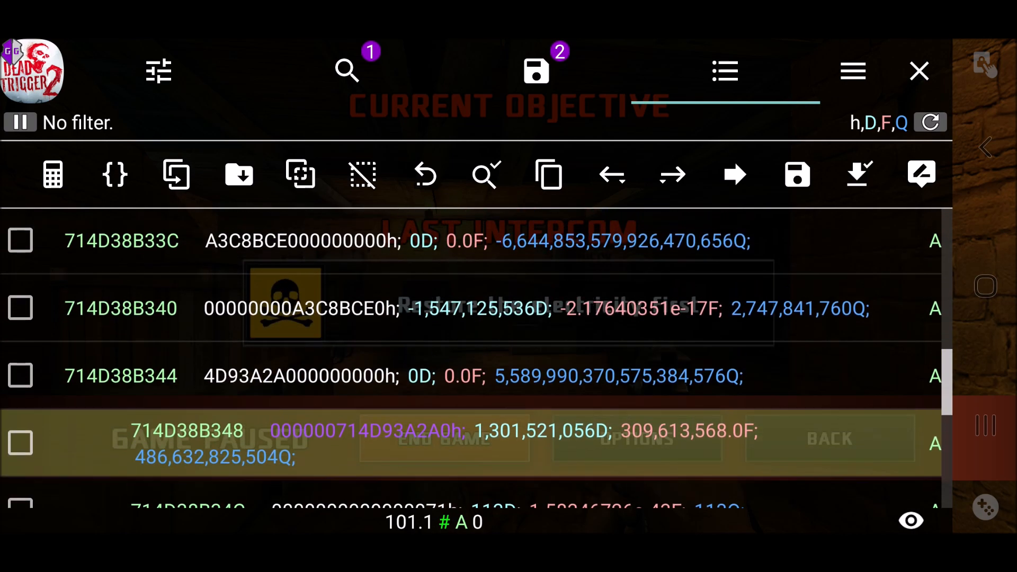
Mark rows 714D38B33C, 714D38B340 and 714D38B344 above the pointer, then hide GameGuardian
left_click(20, 242)
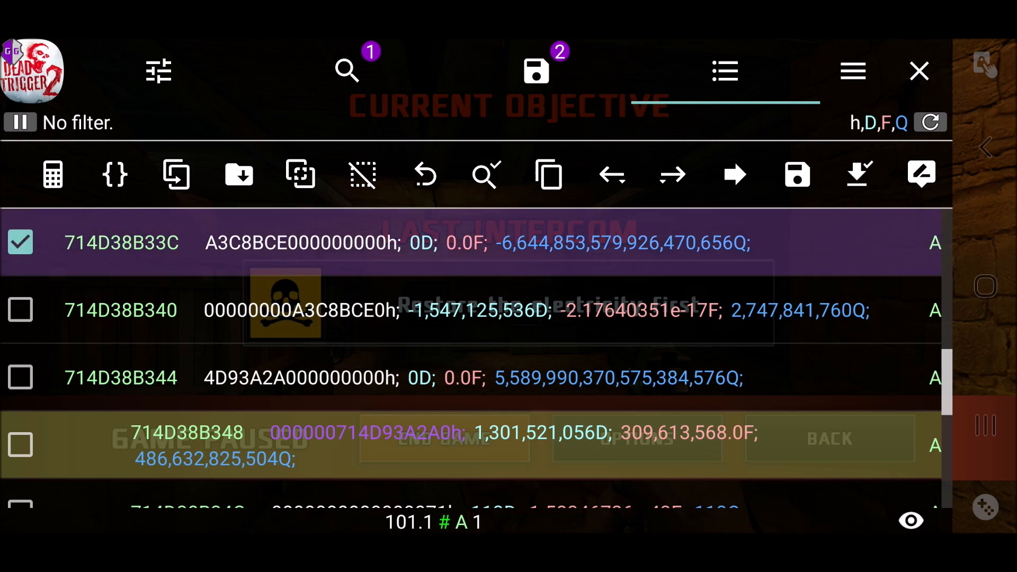
left_click(21, 377)
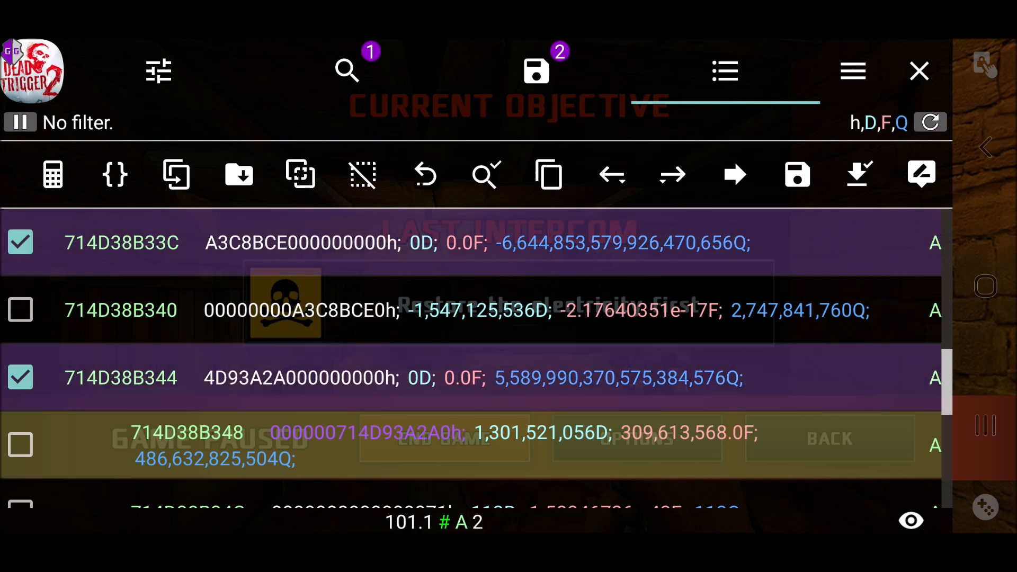
left_click(20, 309)
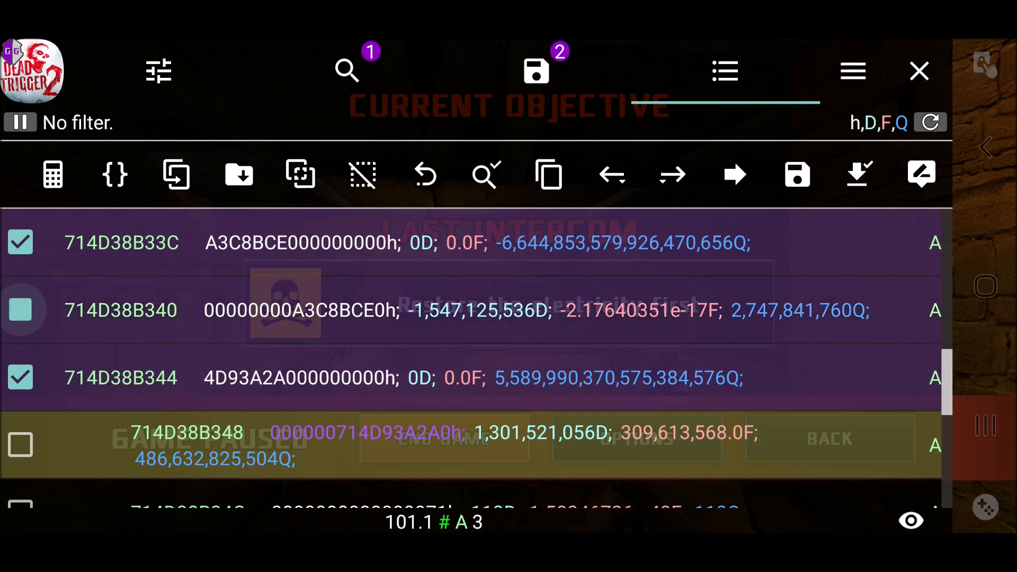
left_click(20, 309)
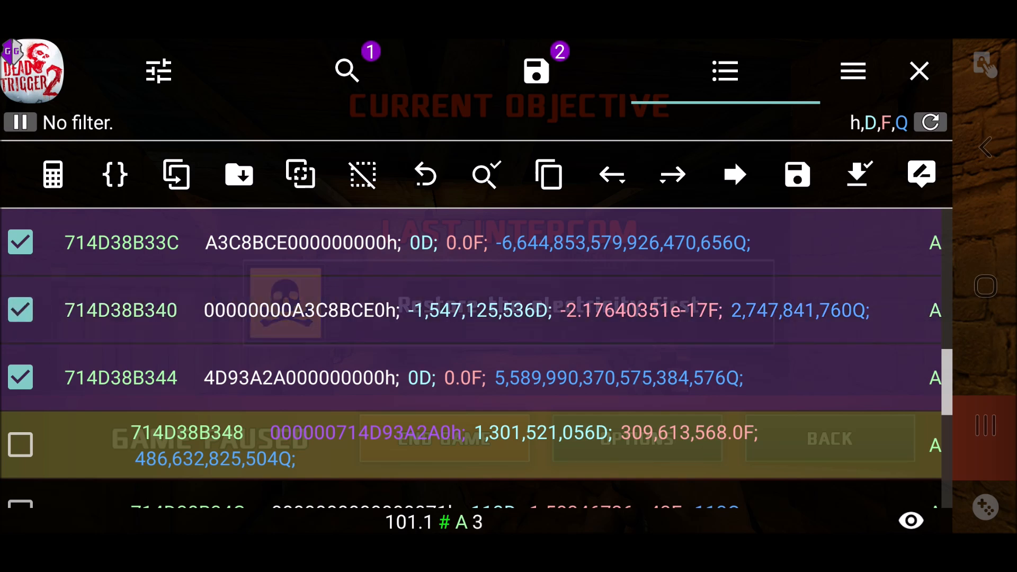
left_click(20, 309)
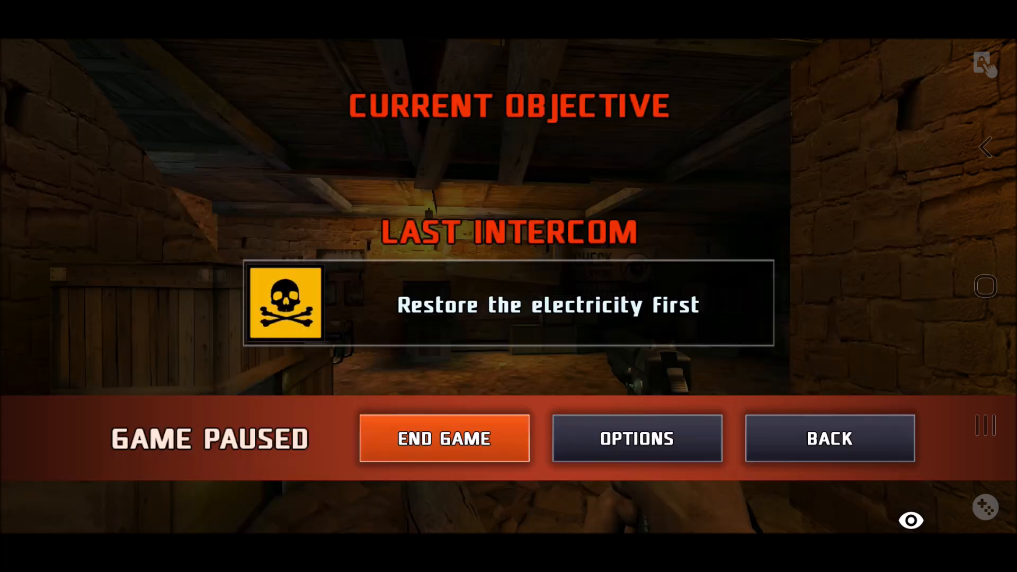
Resume the mission and use a painkiller to confirm health holds at 113
left_click(828, 438)
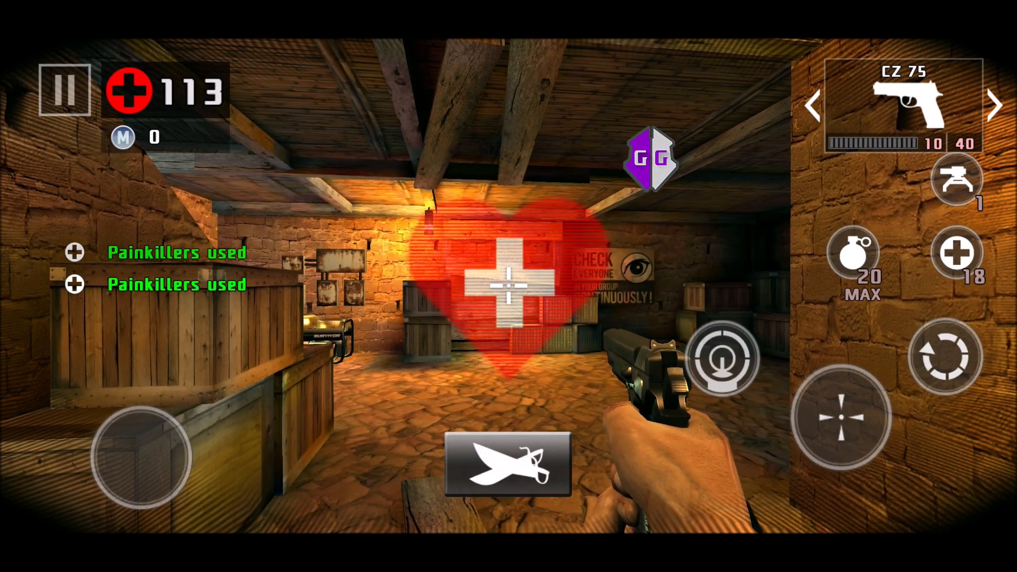
left_click(957, 253)
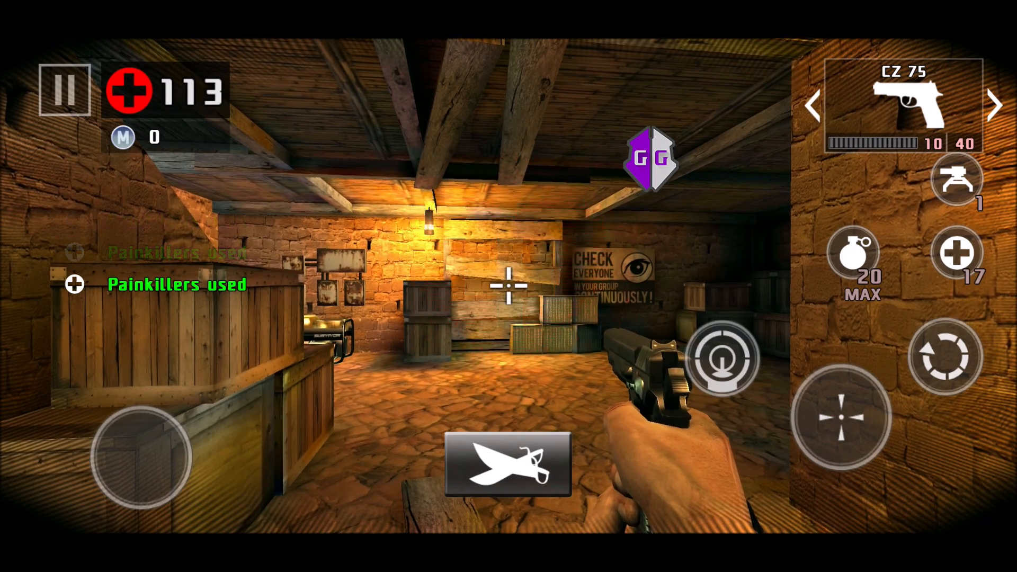